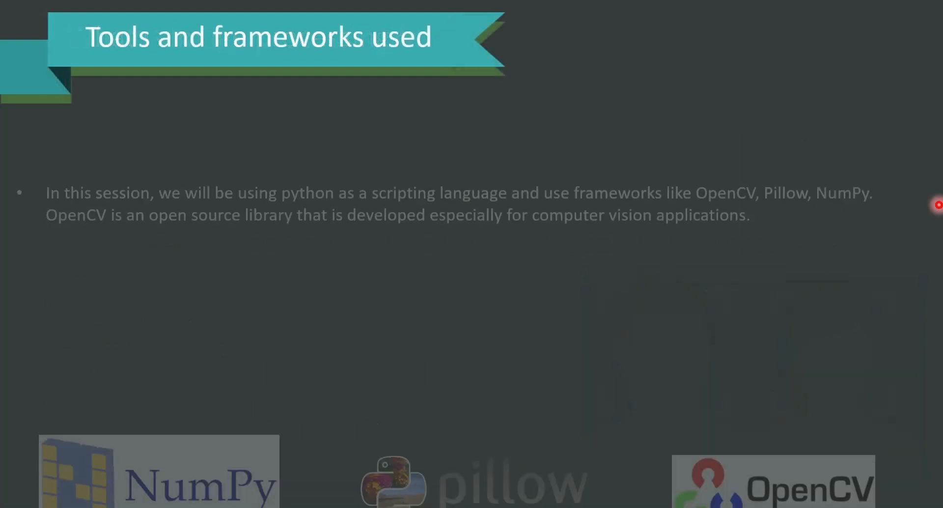
Advance to the 'Tools and frameworks used' slide on Python, OpenCV, Pillow and NumPy.
key(Right)
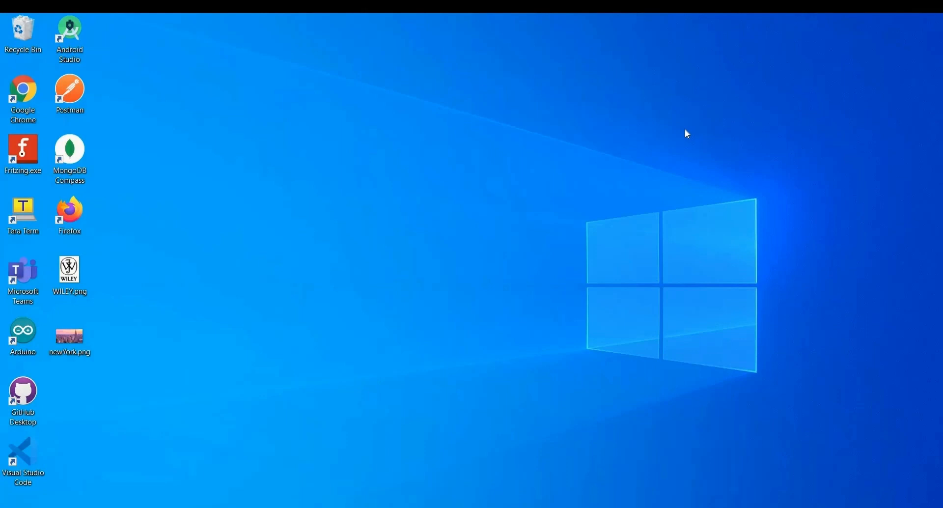
mouse_move(458, 471)
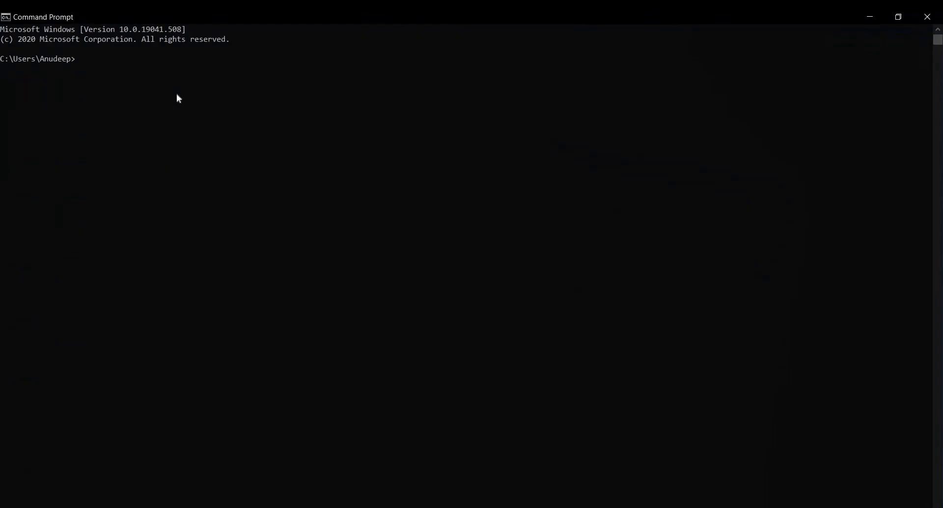
Enter the pip command installing numpy, opencv-contrib-python and pillow in one line.
text(pip install numpy && pip install opencv-contrib-python && pip install pillow)
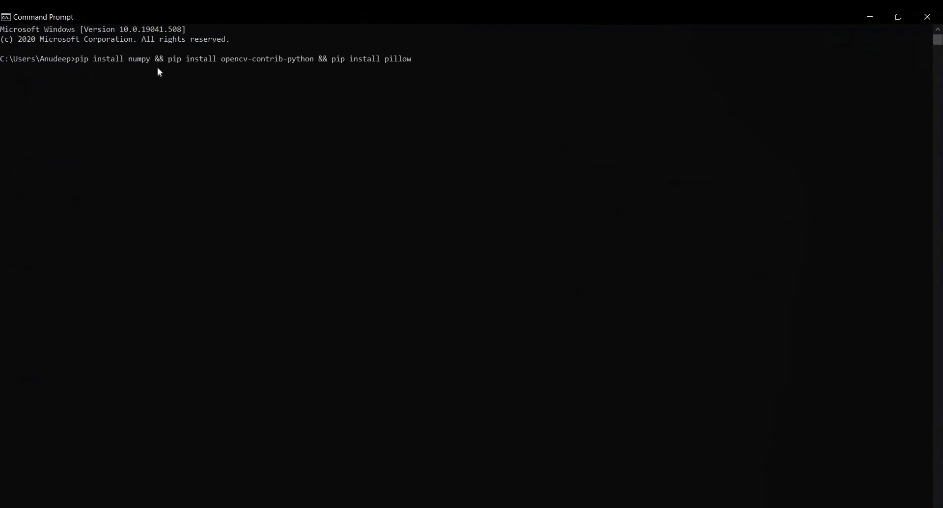
mouse_move(303, 65)
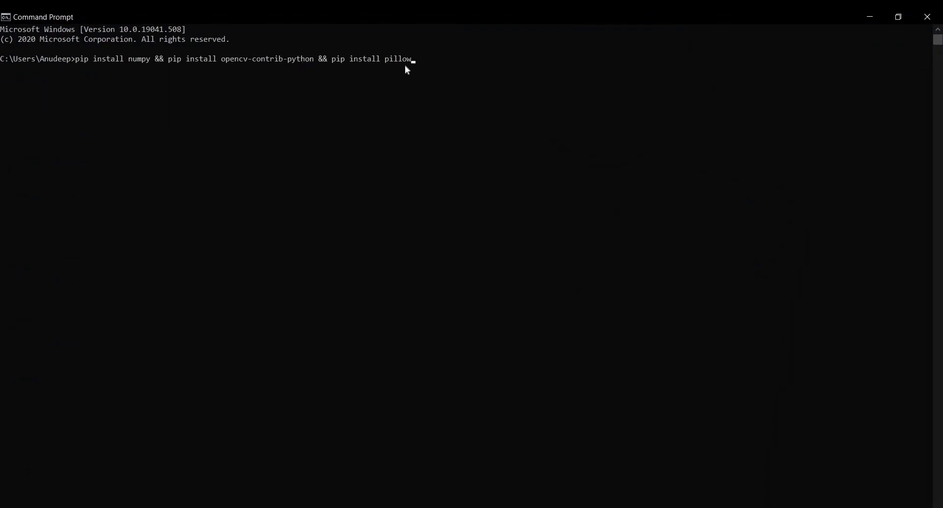
mouse_move(159, 78)
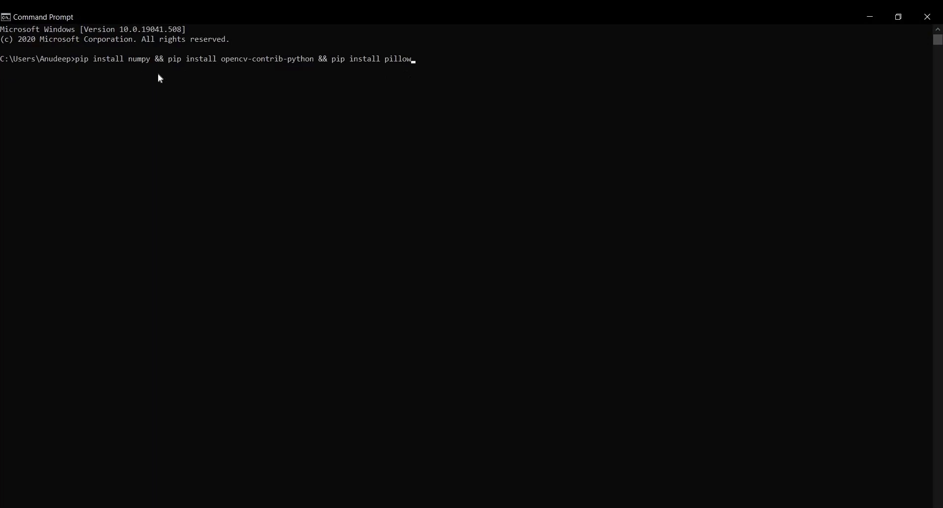
mouse_move(388, 92)
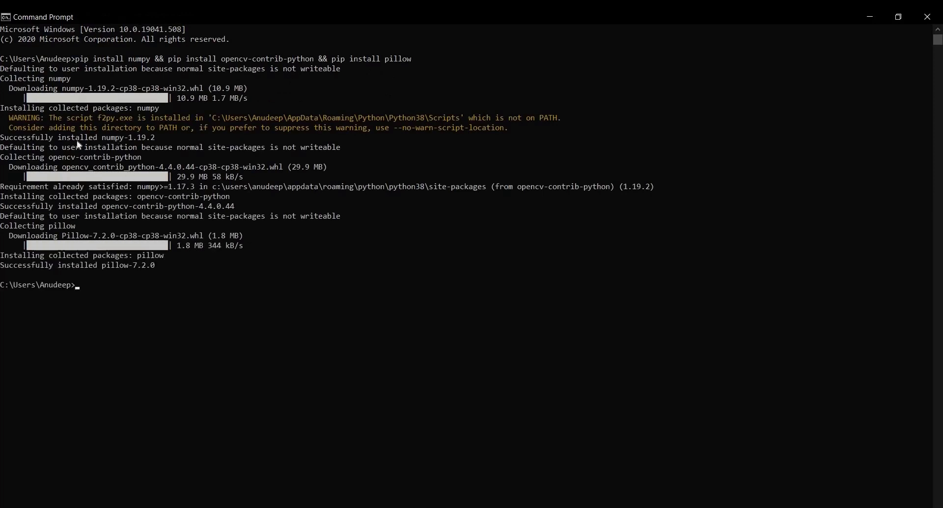
mouse_move(142, 210)
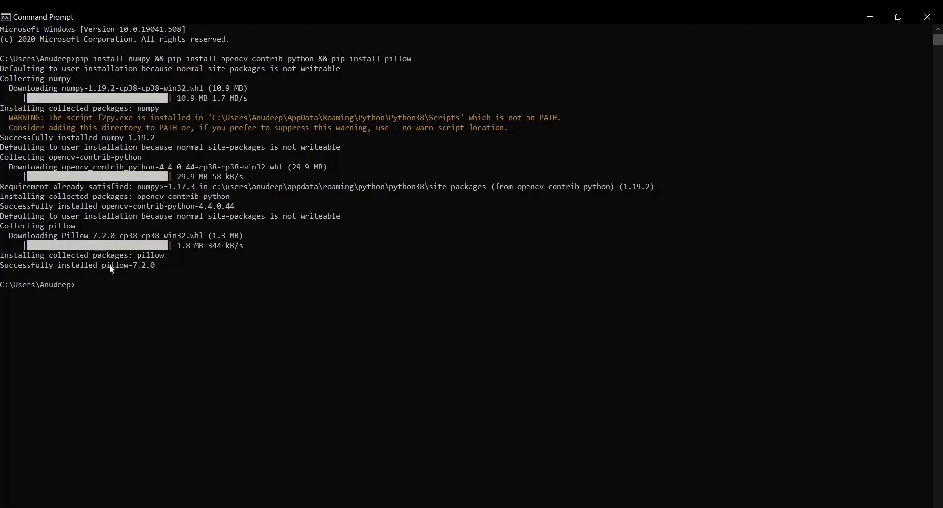
mouse_move(124, 280)
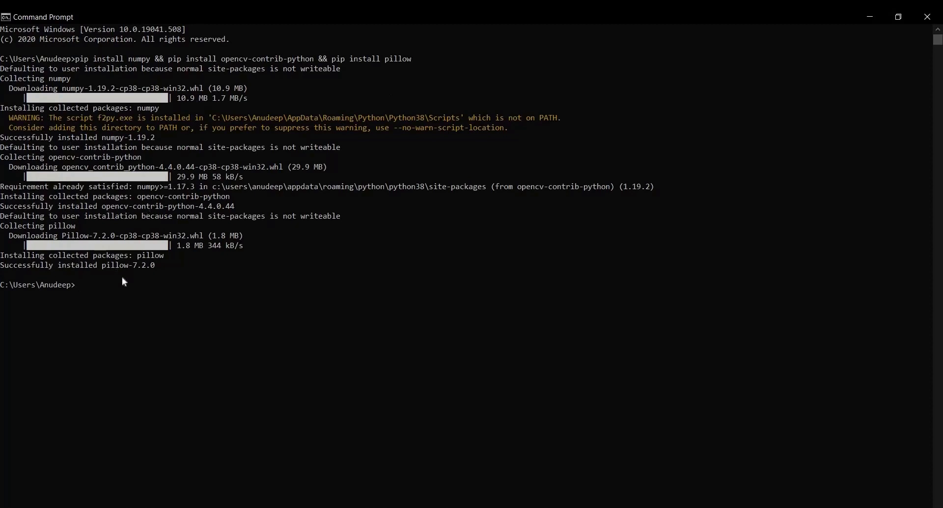
mouse_move(579, 361)
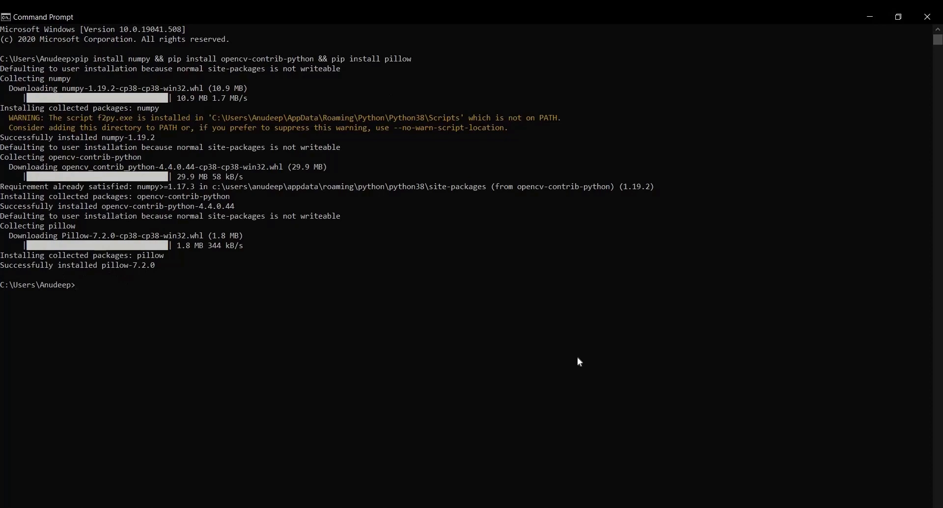
mouse_move(587, 485)
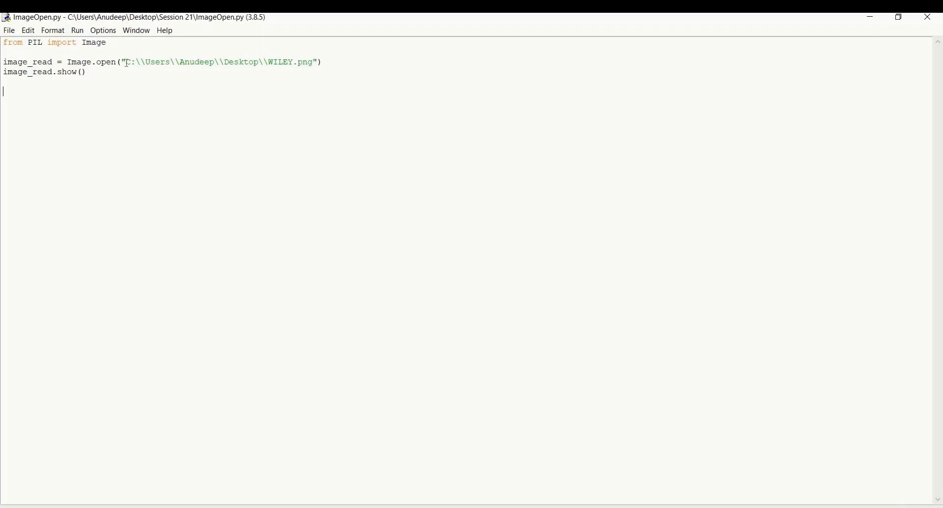
Highlight the Image.open path to WILEY.png in the ImageOpen.py script.
drag(125, 61, 306, 61)
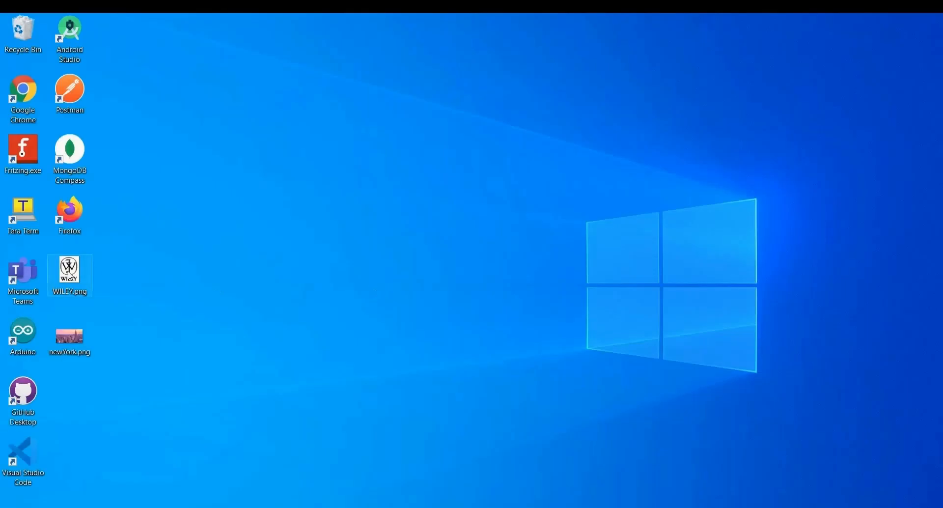
mouse_move(69, 274)
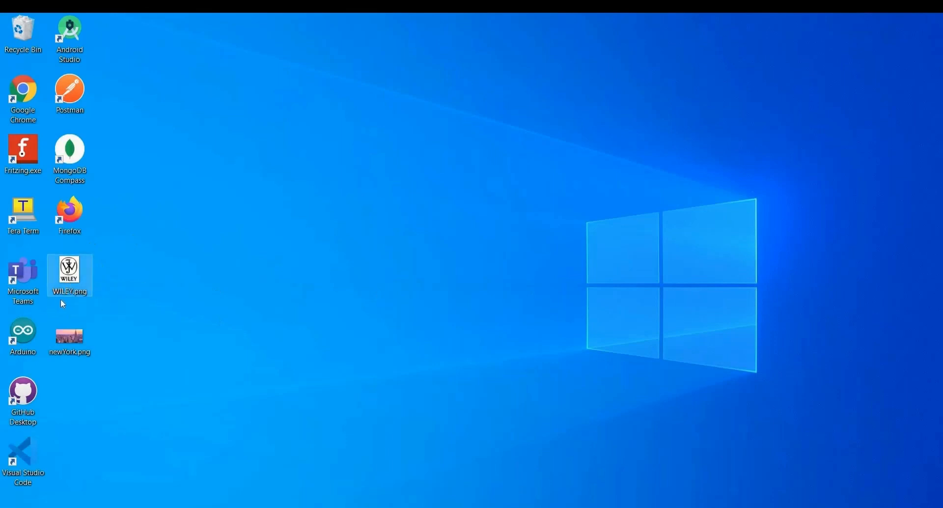
mouse_move(430, 376)
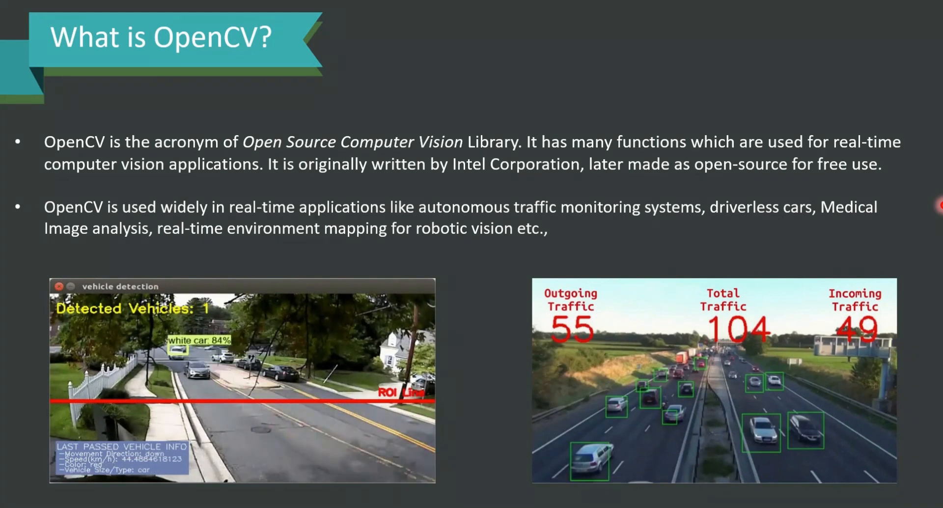
key(Right)
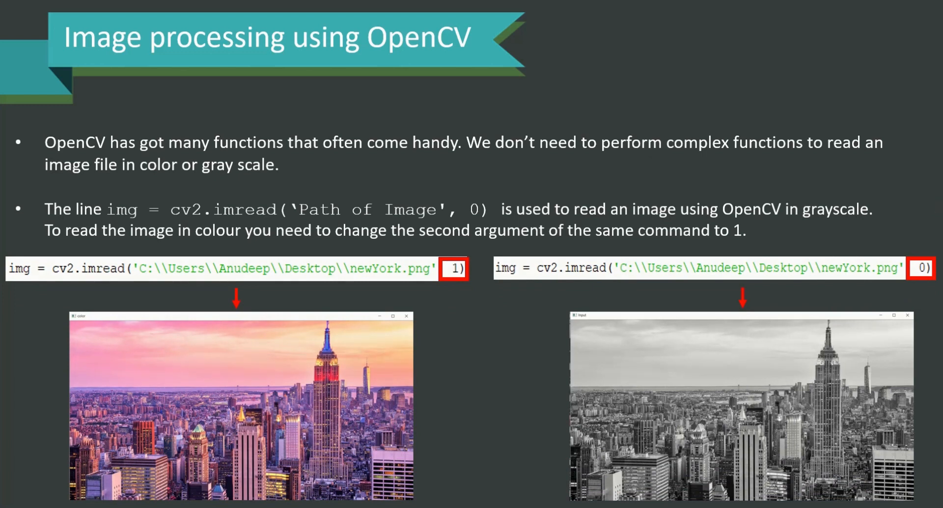
Advance to the slide comparing imread with flag 1 (colour) and 0 (grayscale).
key(right)
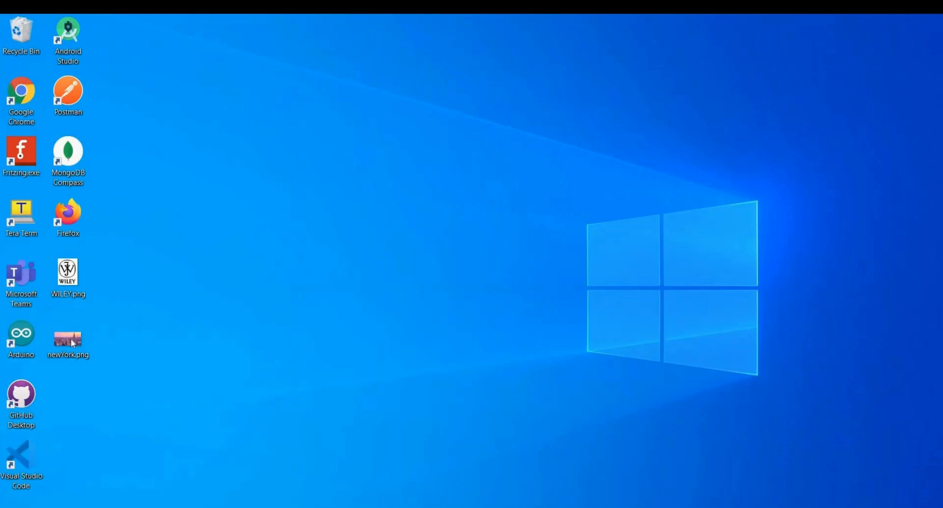
View the colour newYork.png skyline photo in Photos.
double_click(68, 339)
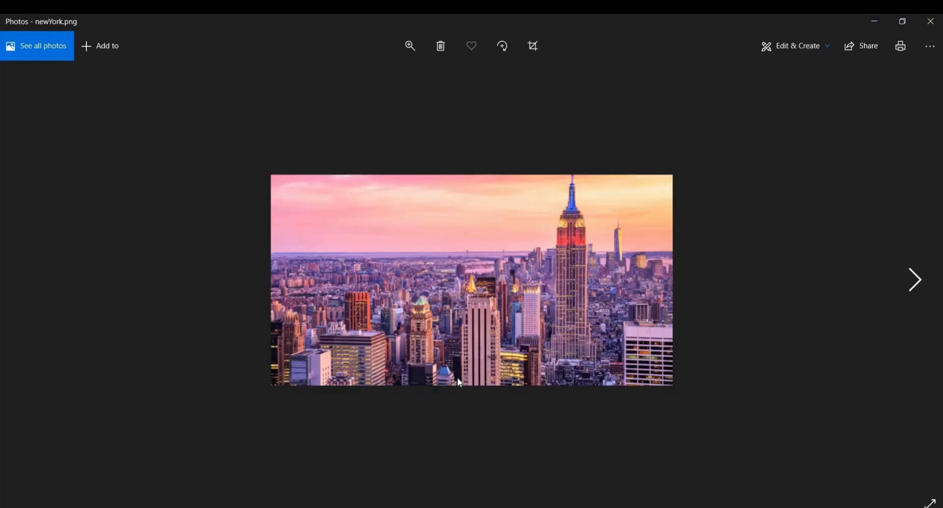
mouse_move(350, 339)
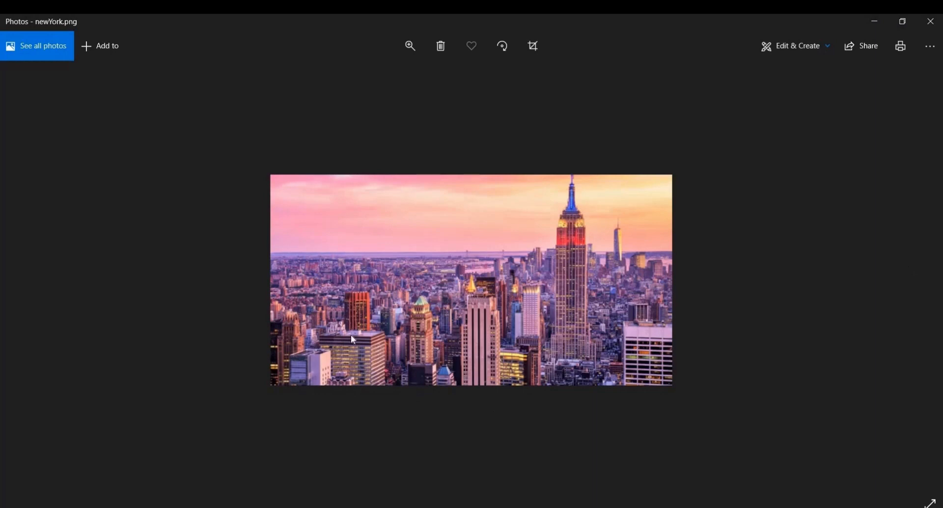
mouse_move(920, 49)
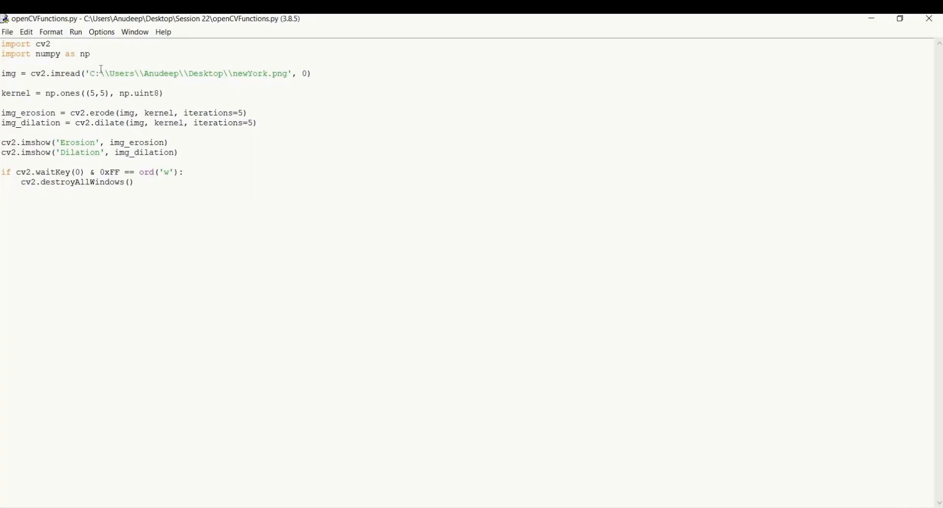
drag(2, 43, 91, 54)
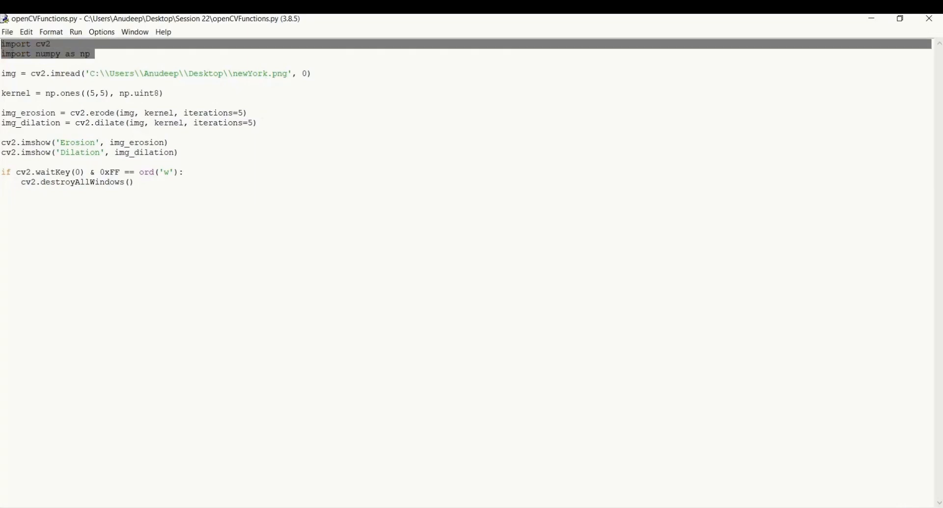
click(89, 74)
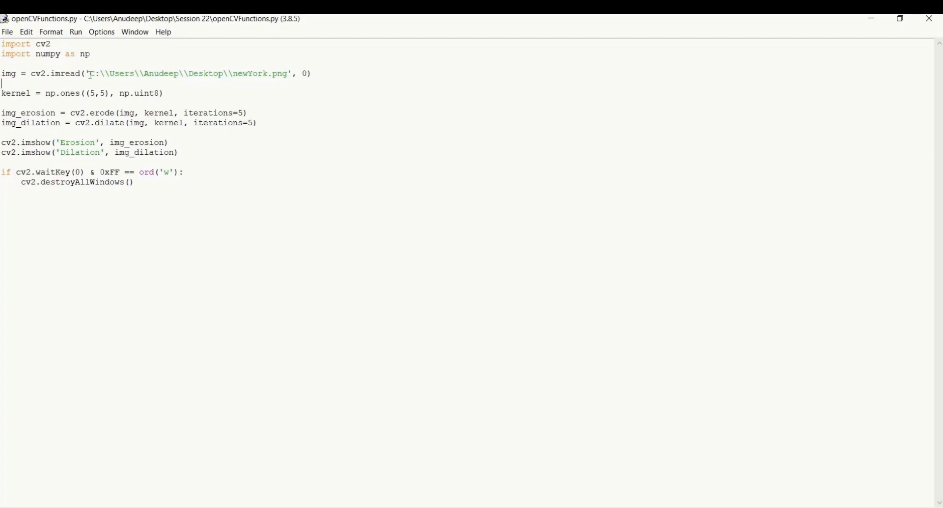
drag(91, 74, 289, 74)
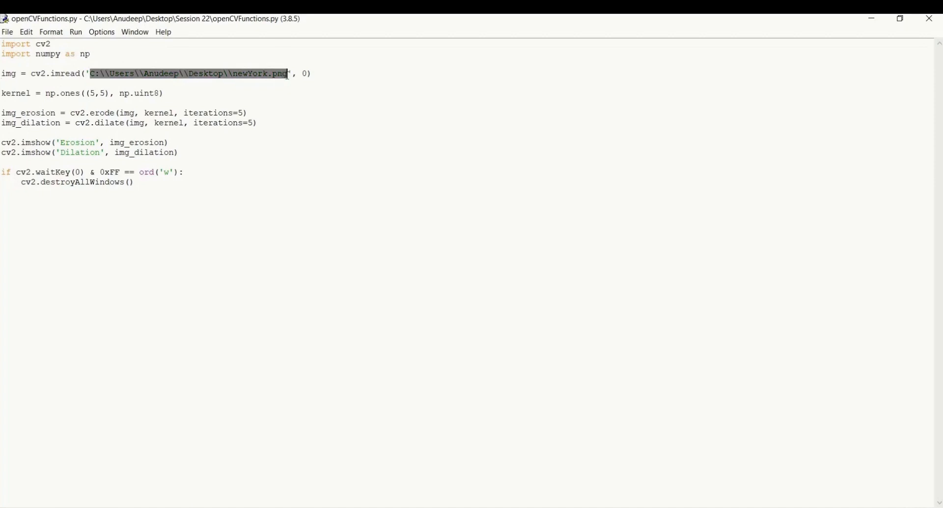
click(301, 85)
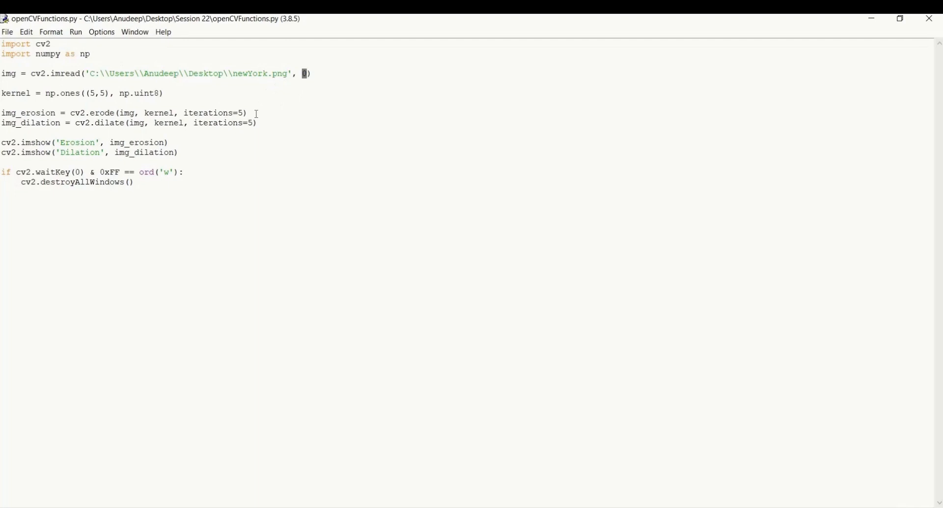
click(252, 113)
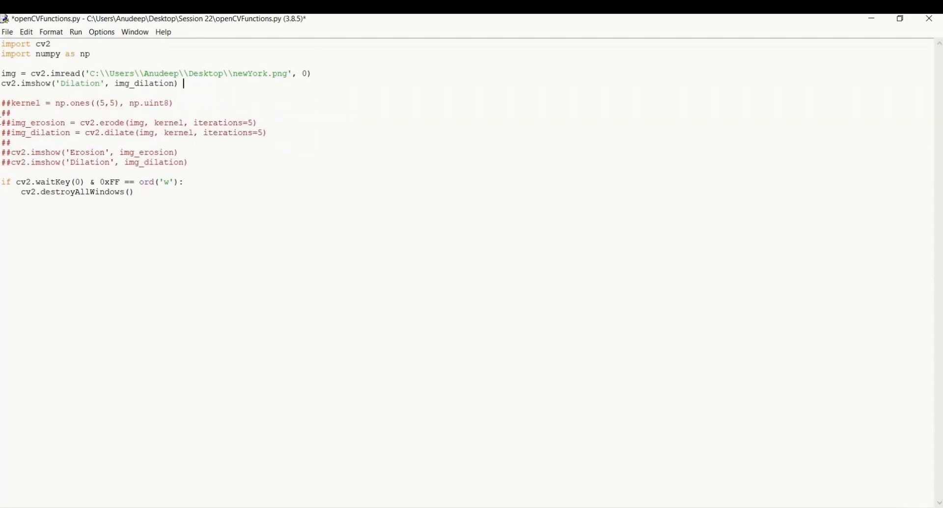
Replace the copied window title so the new line reads cv2.imshow('Input Image', img).
double_click(79, 83)
text(Input Image)
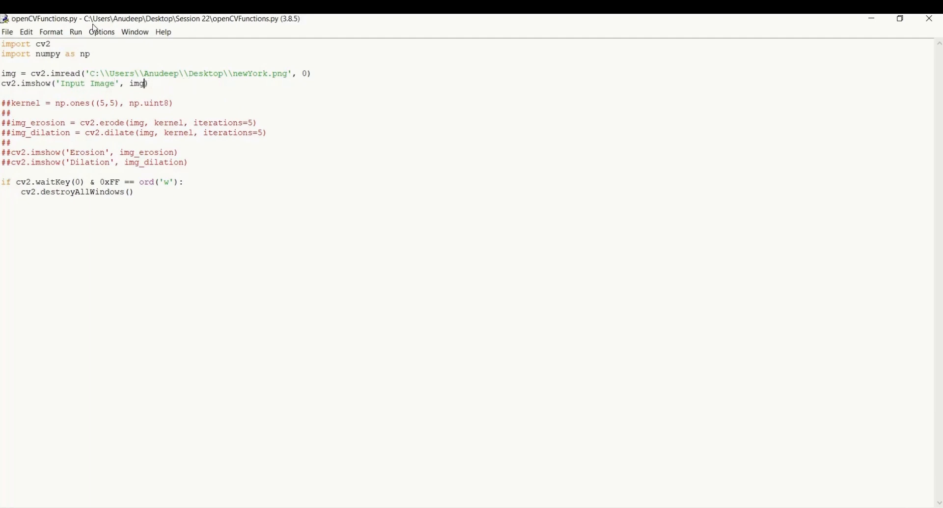
Run the module so the grayscale New York image appears in an Input Image window.
click(76, 31)
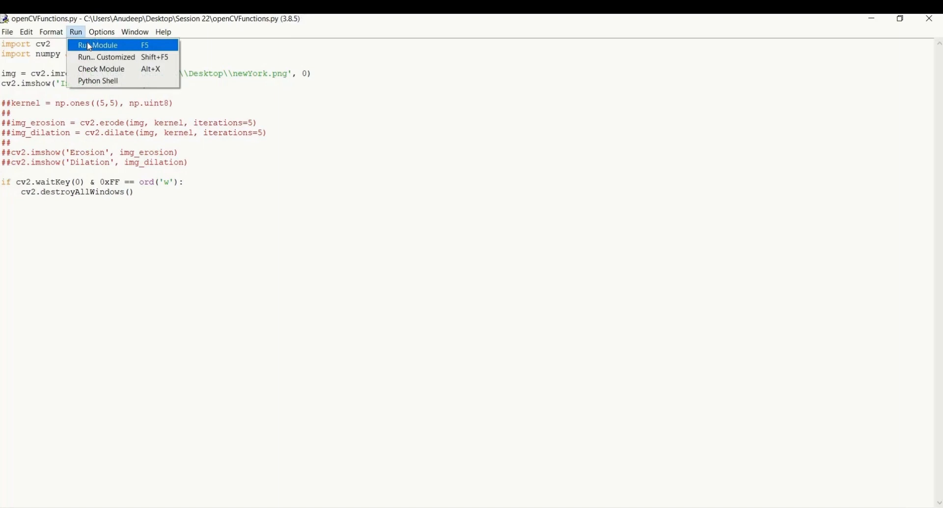
click(98, 45)
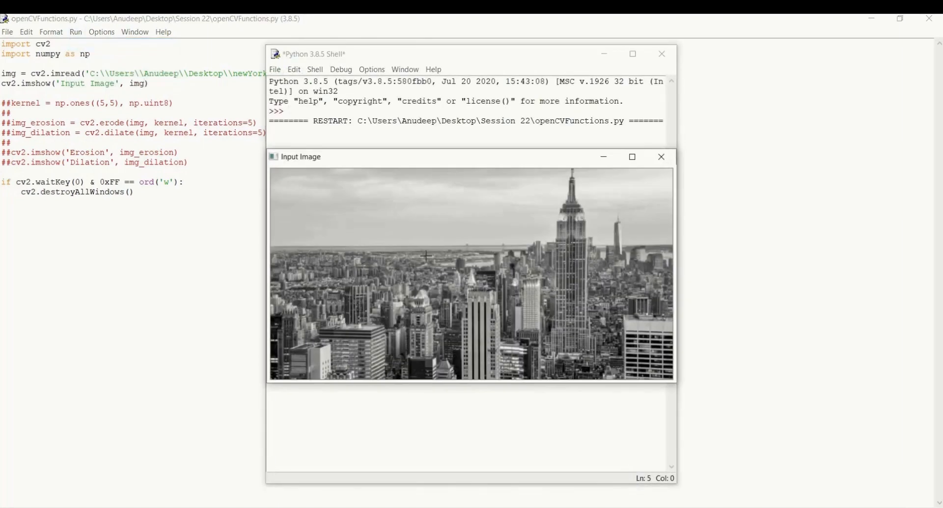
mouse_move(385, 202)
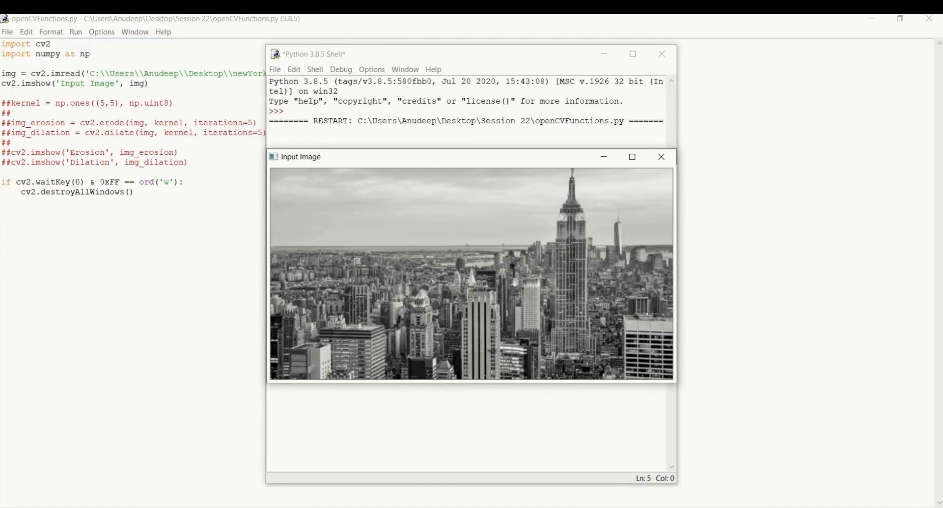
mouse_move(661, 157)
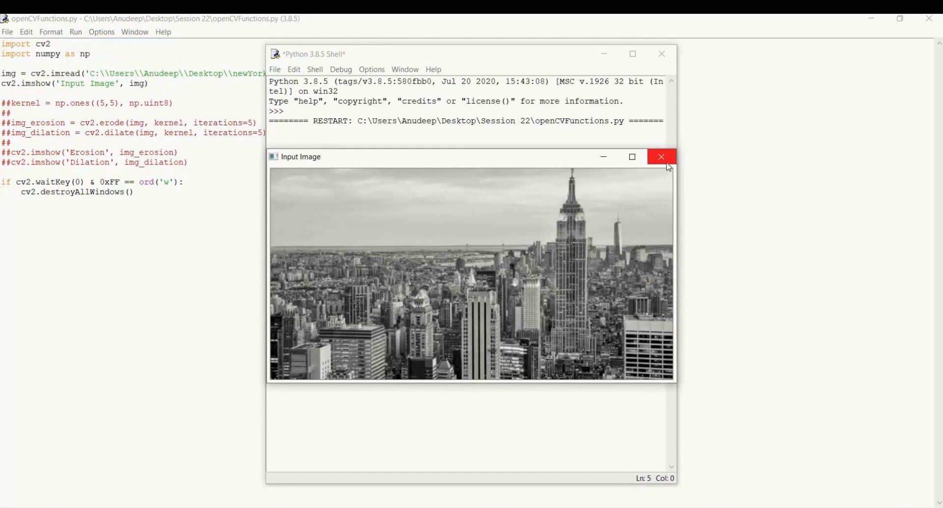
Close the grayscale window and rerun with imread flag 1 to show the colour skyline.
click(661, 156)
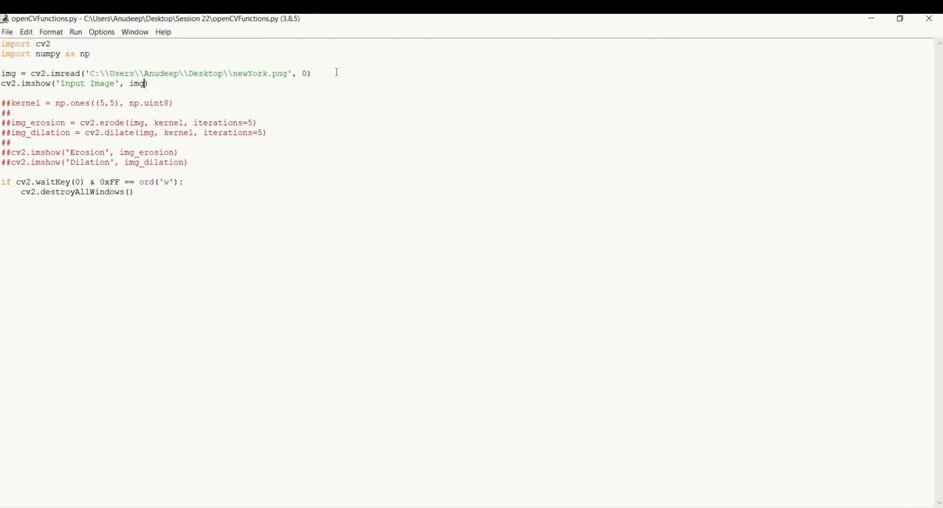
click(76, 32)
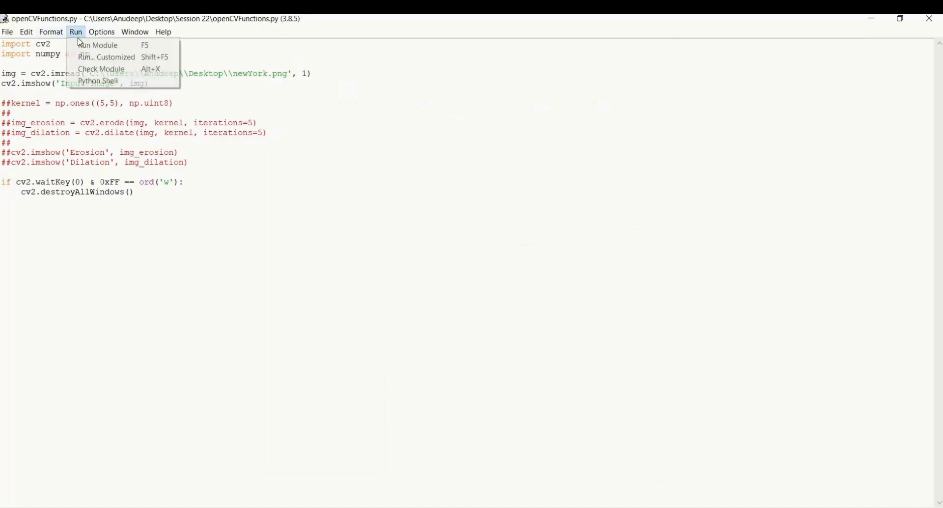
click(99, 46)
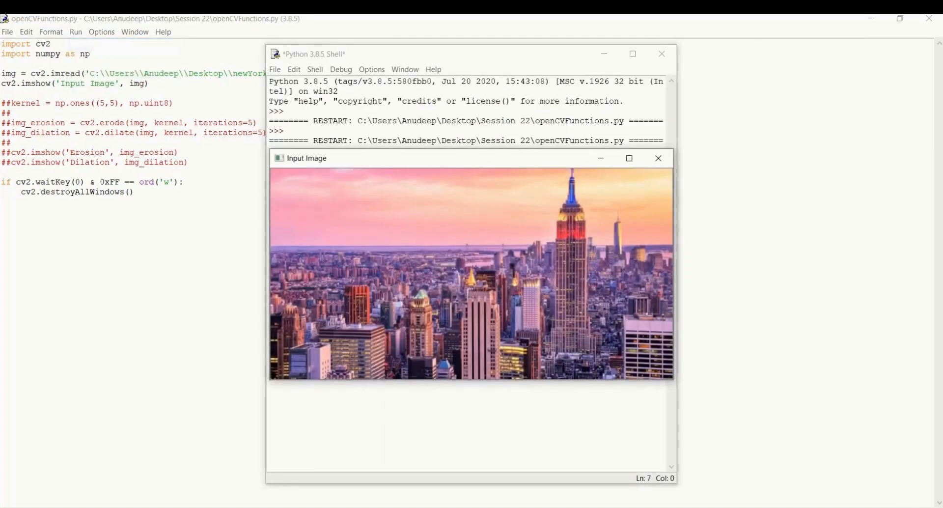
mouse_move(417, 158)
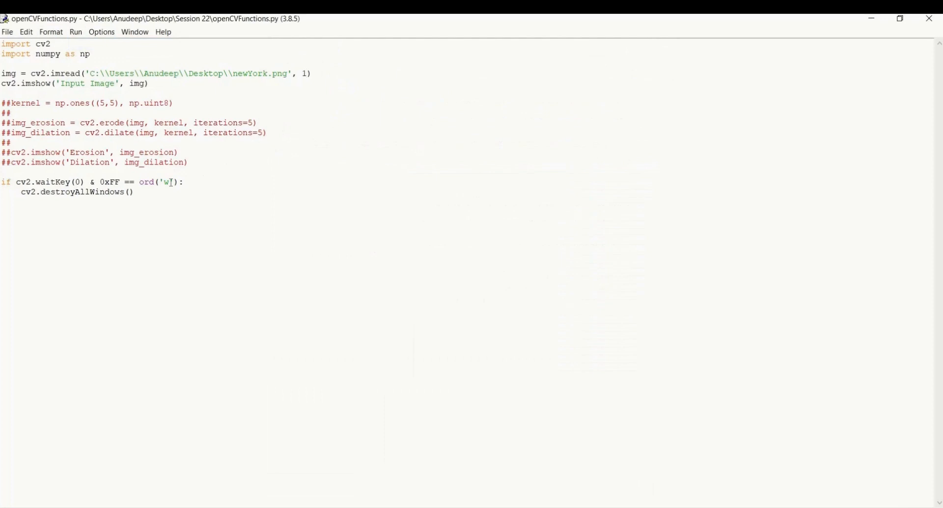
Uncomment the kernel, erosion and dilation lines and set the imread flag back to 0.
drag(2, 122, 186, 162)
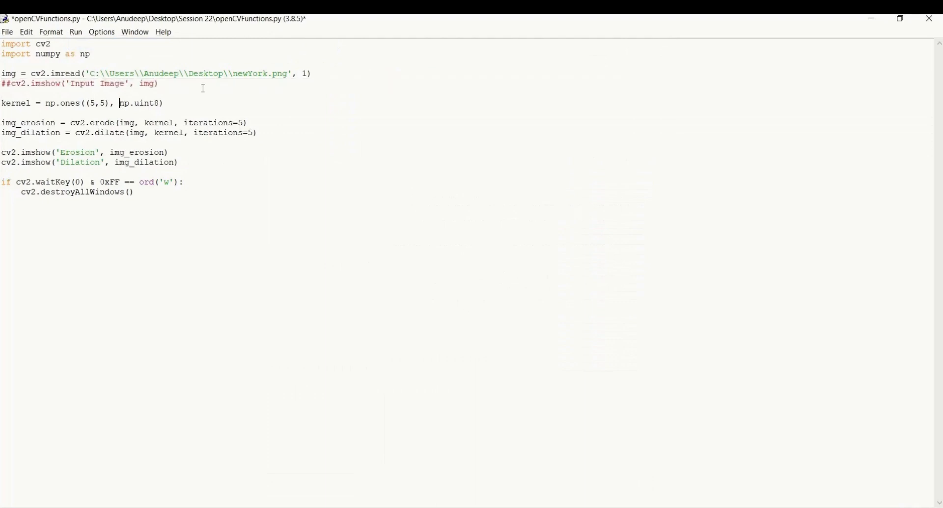
mouse_move(308, 77)
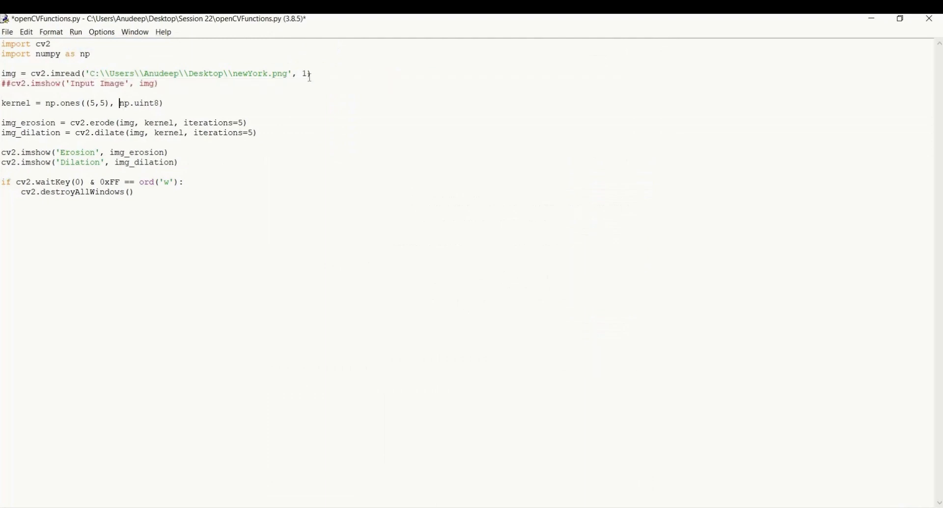
text(0)
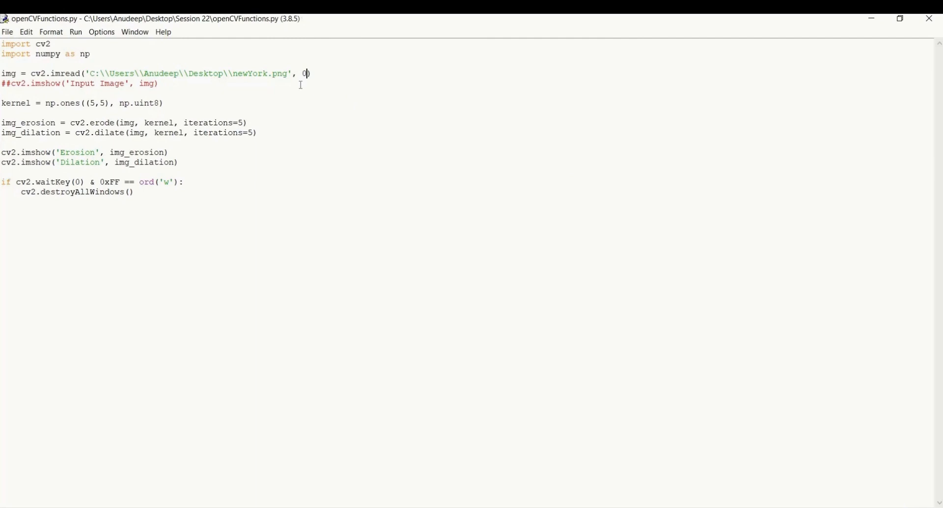
mouse_move(183, 150)
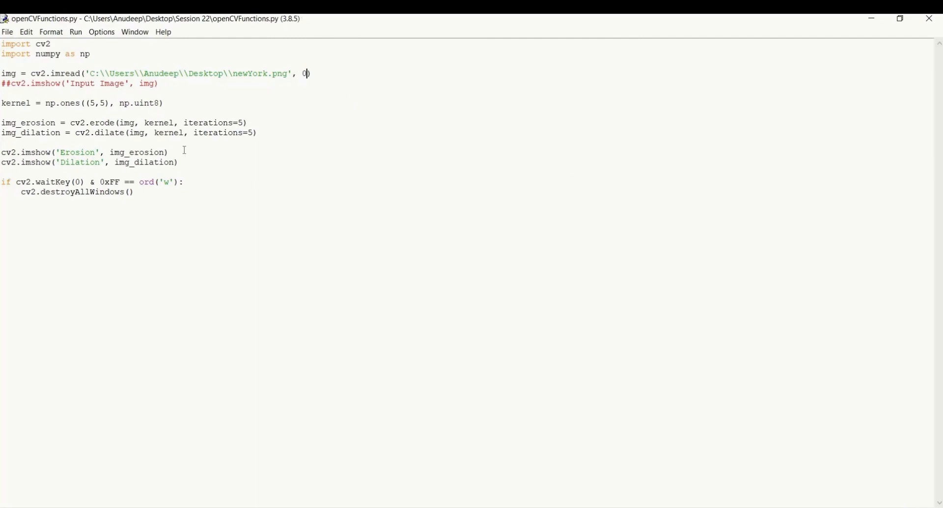
Run the module to show the grayscale Erosion and Dilation windows at 5 iterations.
click(75, 31)
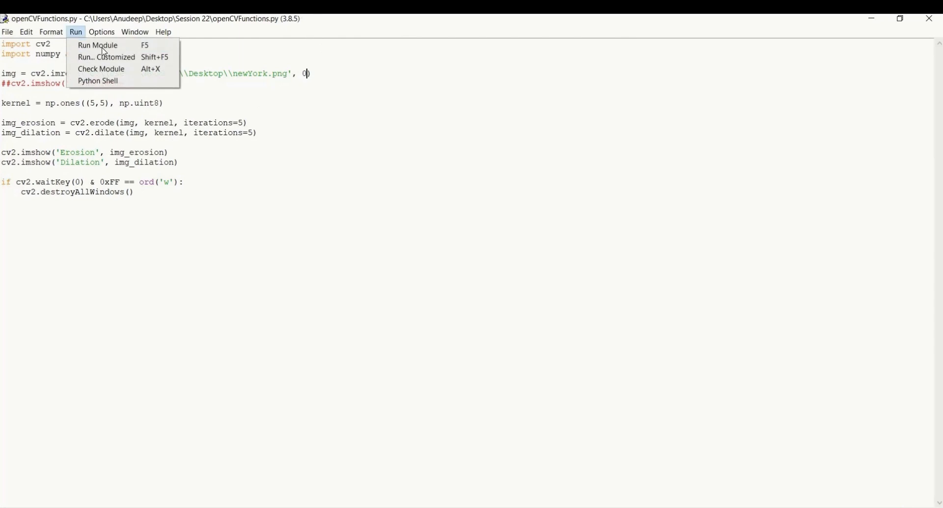
click(97, 45)
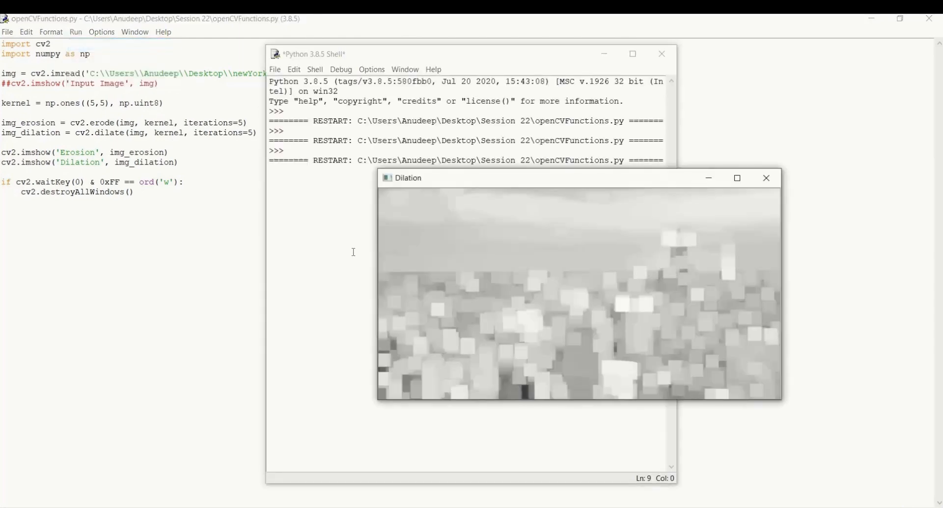
mouse_move(488, 230)
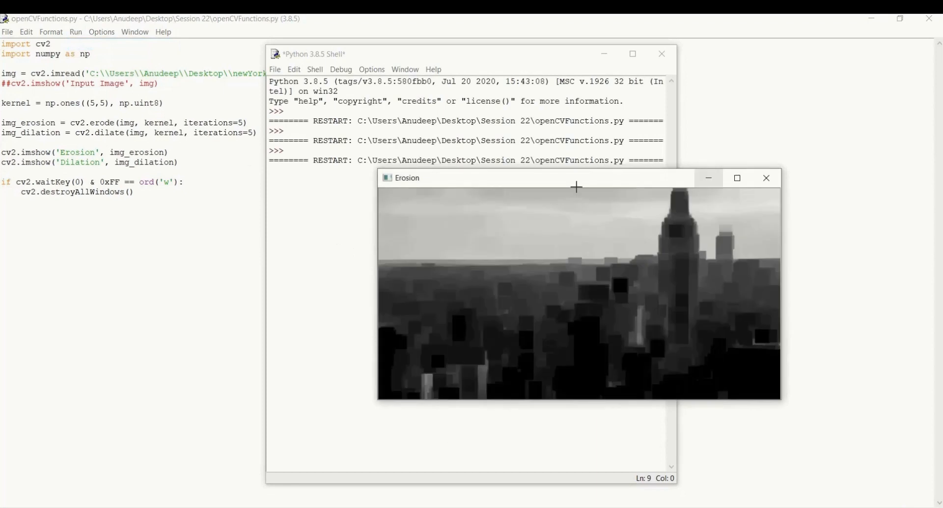
mouse_move(576, 182)
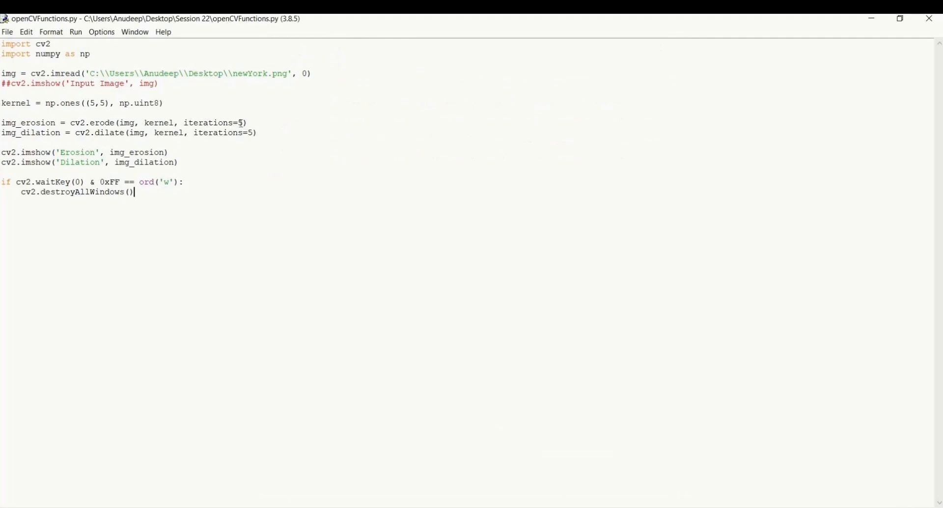
Change the erode and dilate iteration counts from 5 to 1 and save.
click(238, 122)
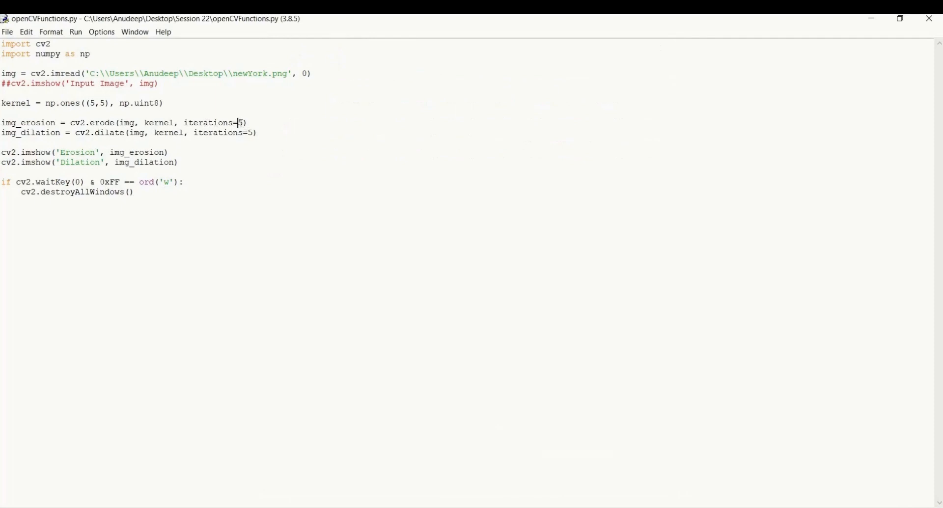
text(1)
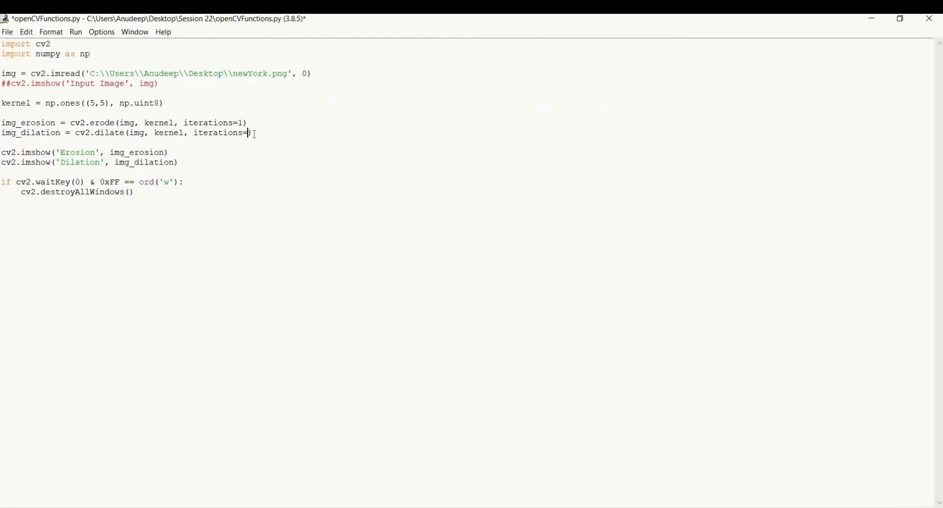
text(1)
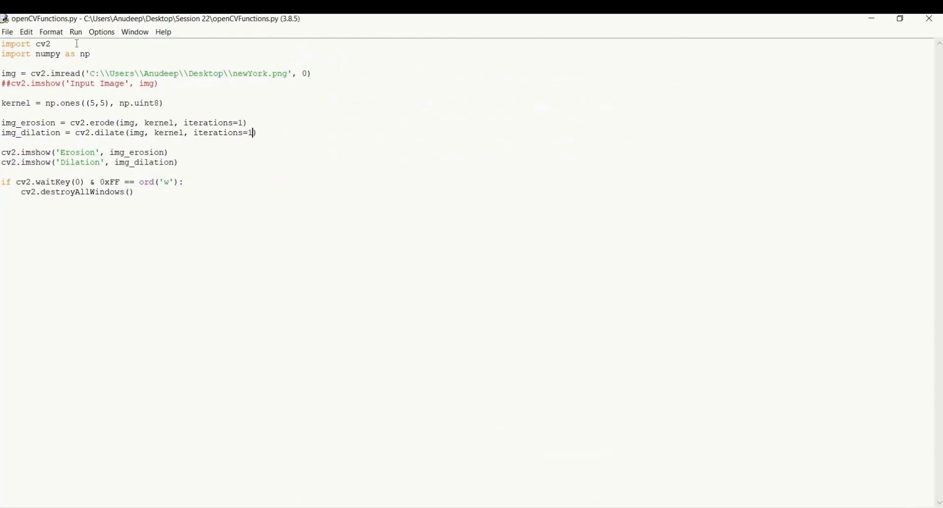
Run the module to show Erosion and Dilation windows at 1 iteration.
click(76, 31)
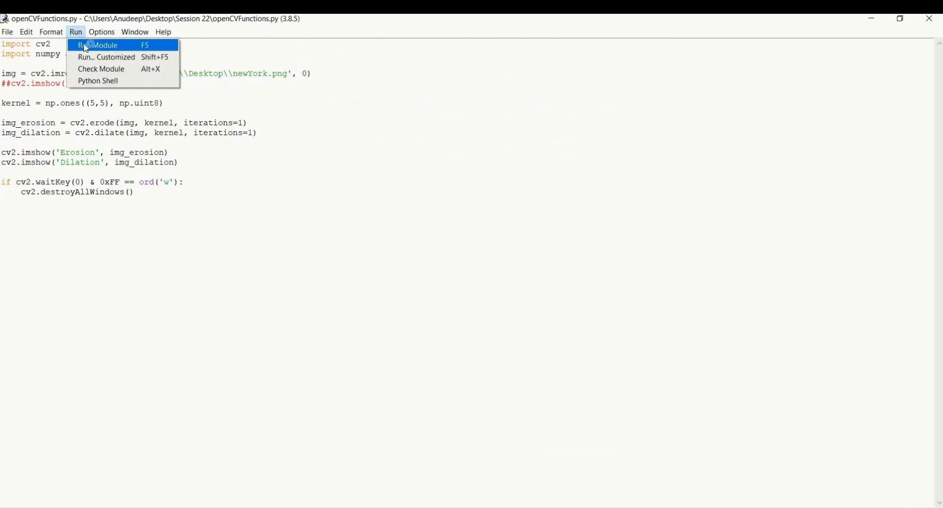
click(98, 44)
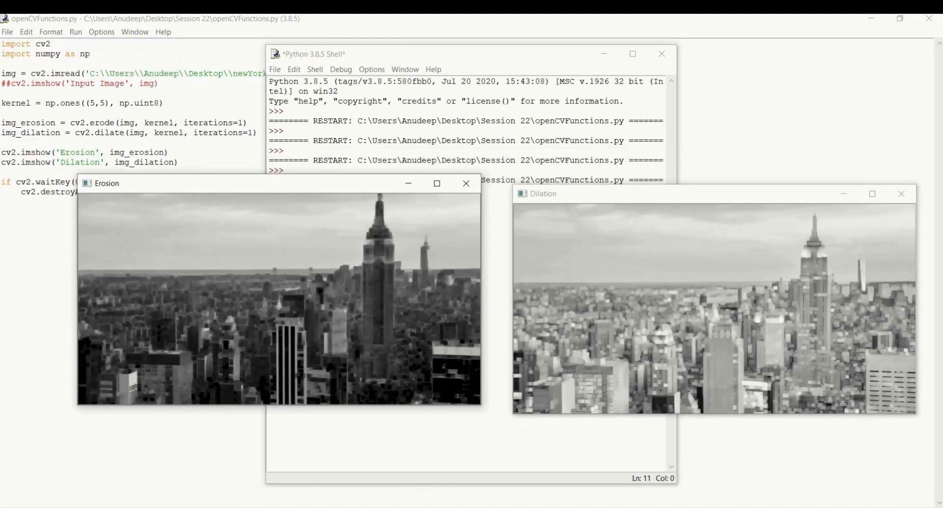
mouse_move(606, 268)
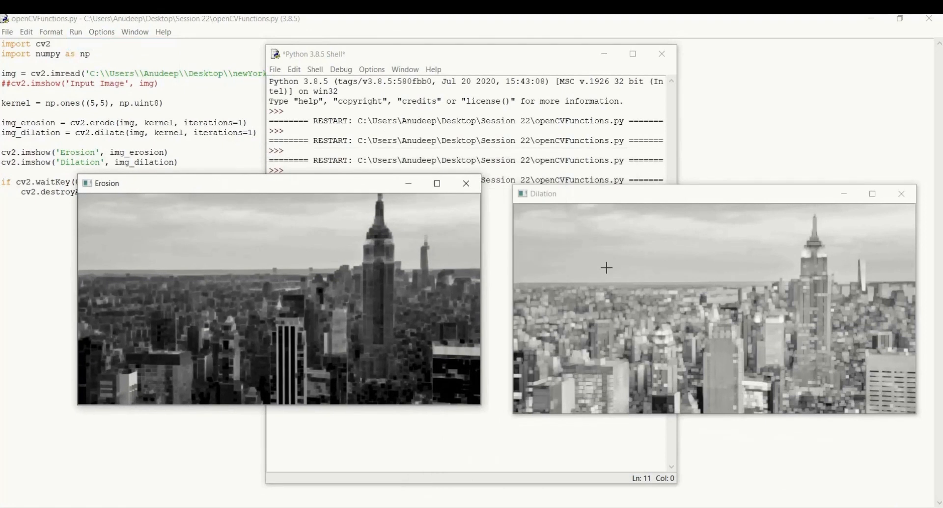
mouse_move(646, 201)
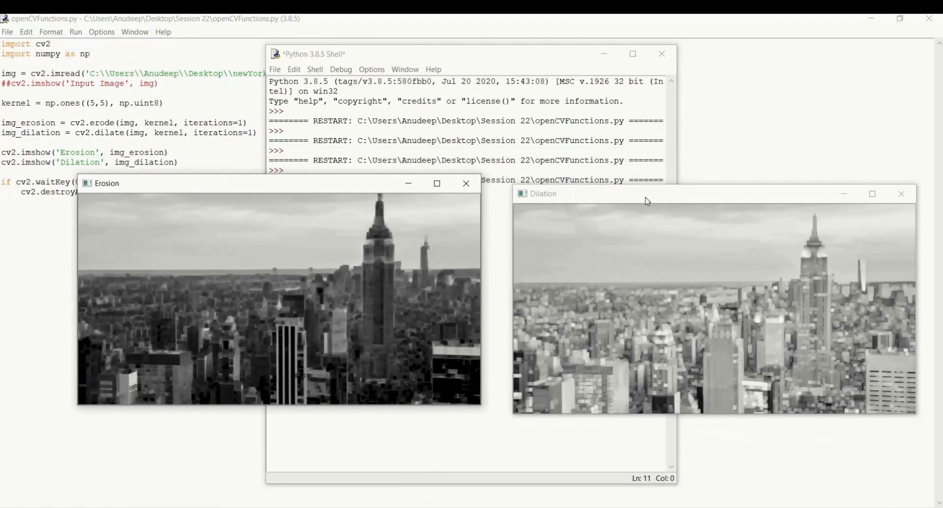